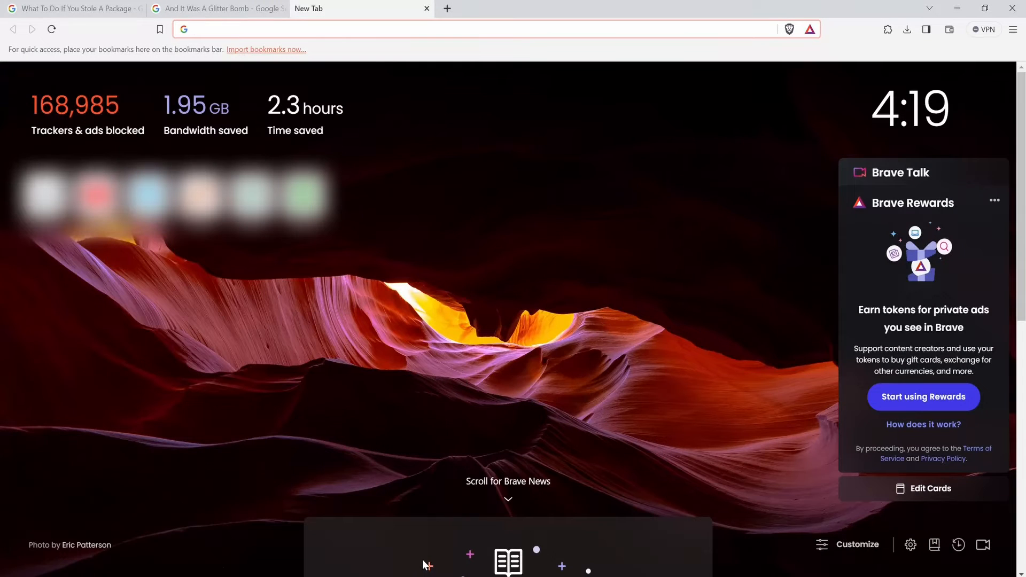
pyautogui.moveTo(407, 542)
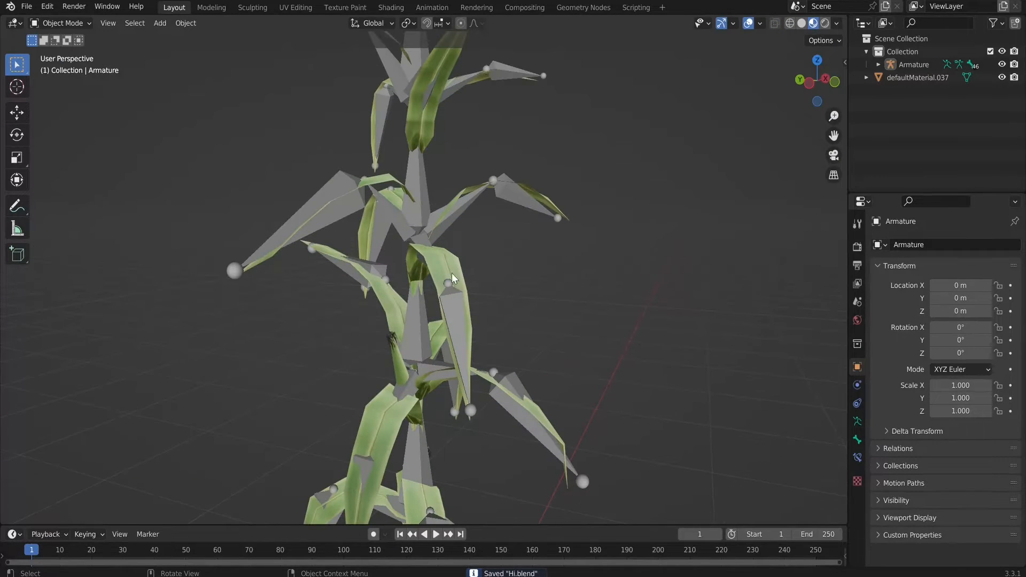
# - Switch the corn plant's armature into Pose Mode in Blender
pyautogui.click(60, 22)
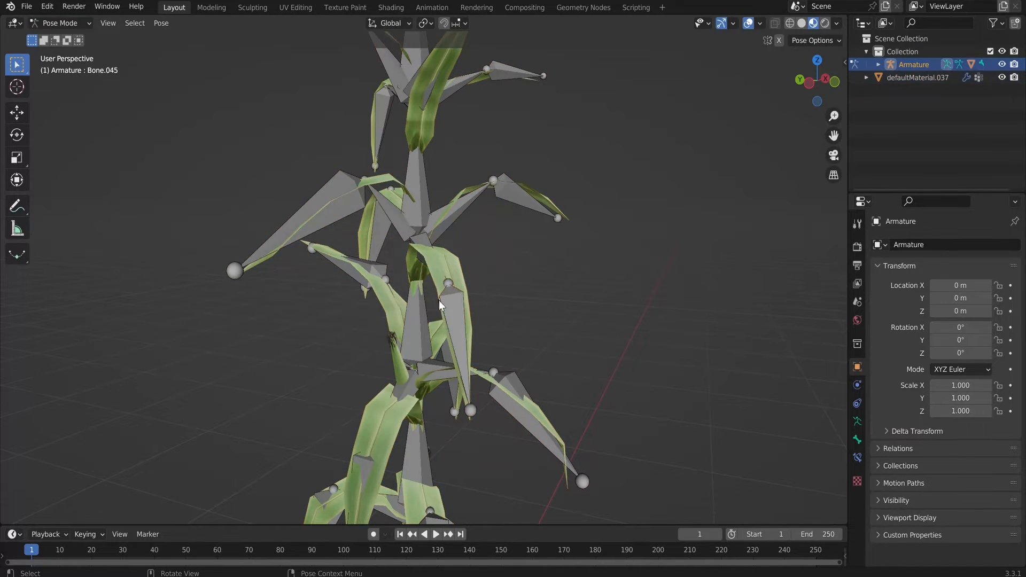
pyautogui.click(59, 22)
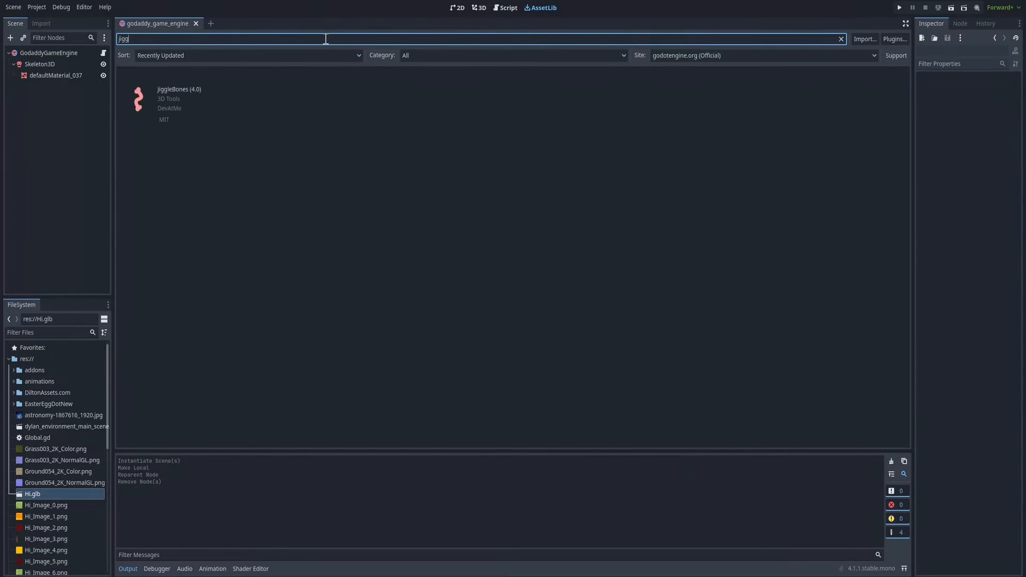
# - Enable the Jigglebone plugin in Godot's Project Settings Plugins list
pyautogui.click(37, 7)
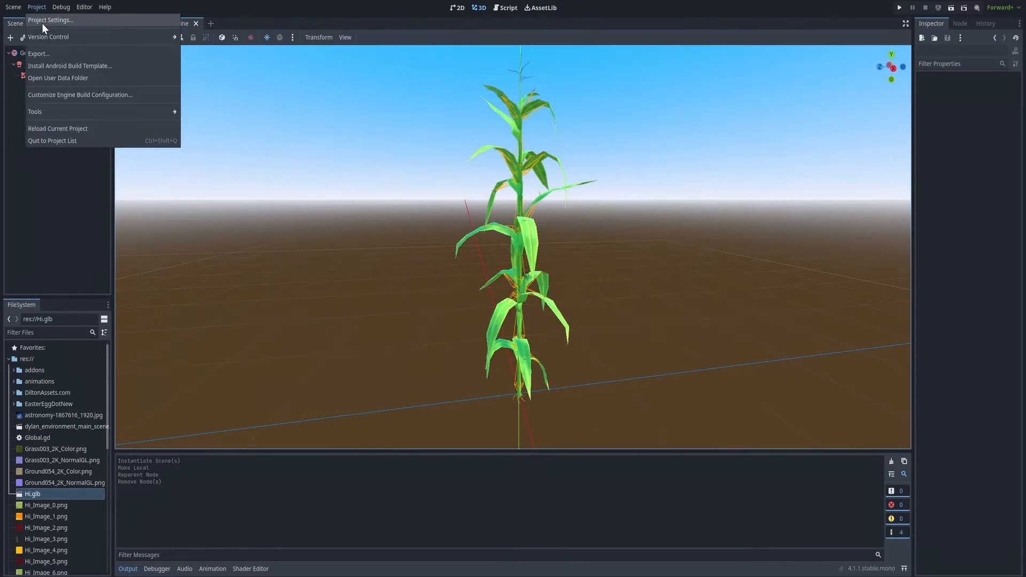
pyautogui.click(50, 19)
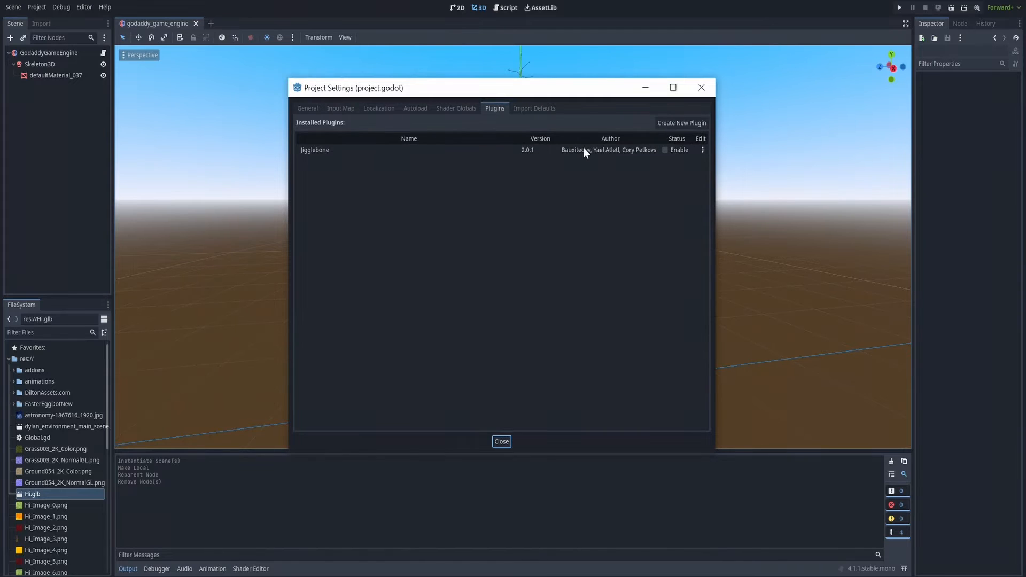
pyautogui.click(665, 150)
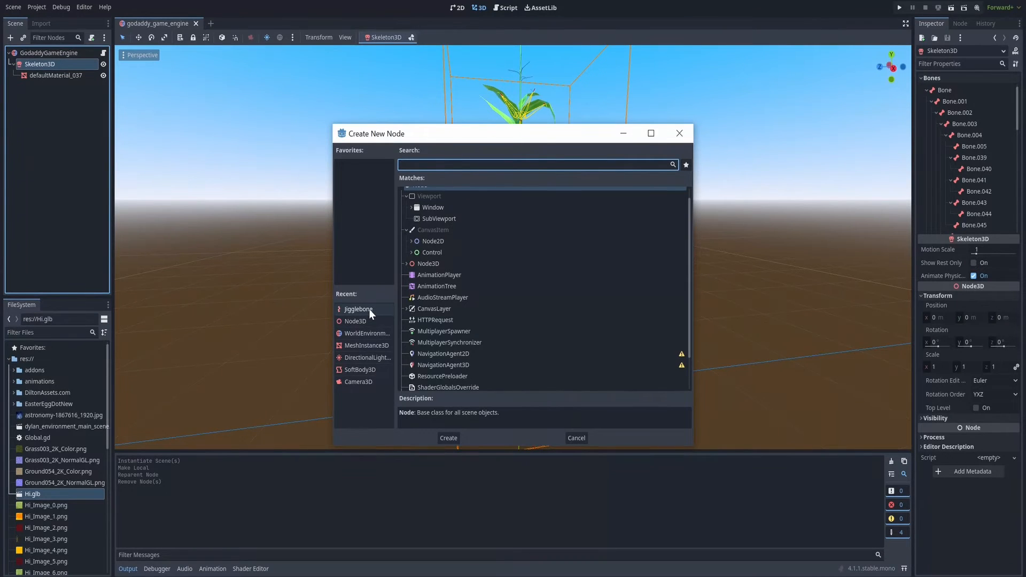
# - Add a Jigglebone child under Skeleton3D with Bone Name set to 'Bone'
pyautogui.click(448, 438)
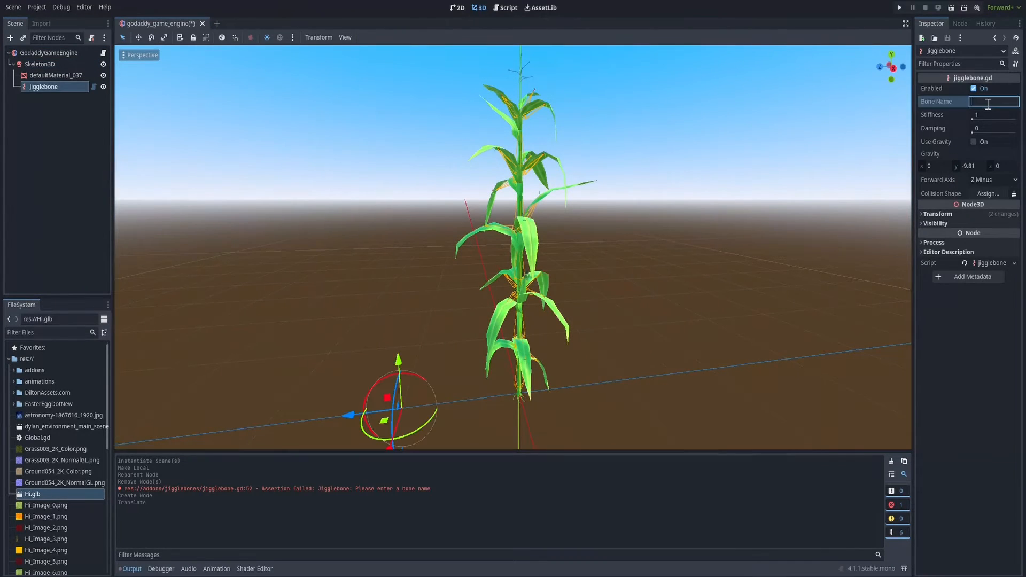
pyautogui.write('Bone1')
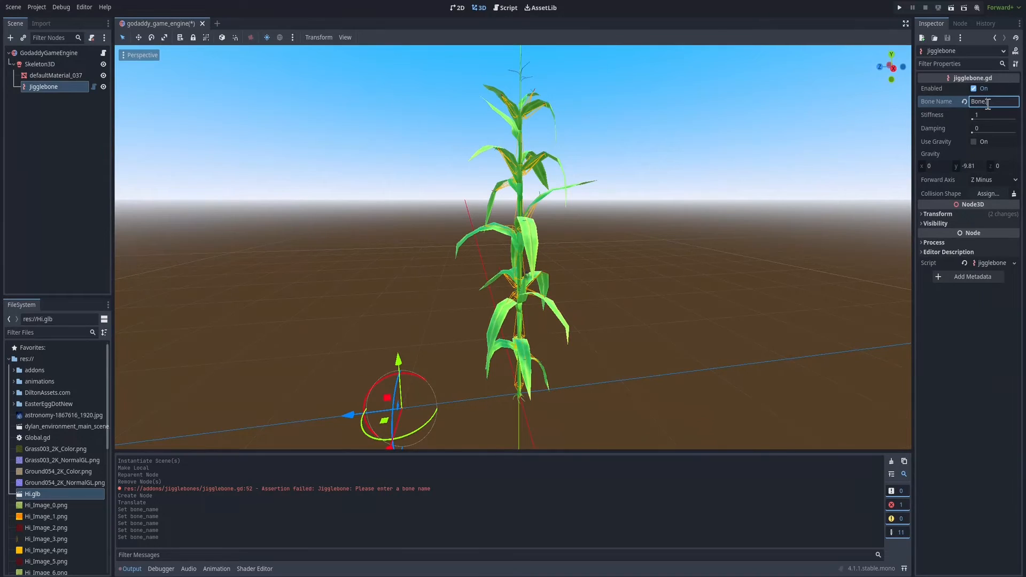